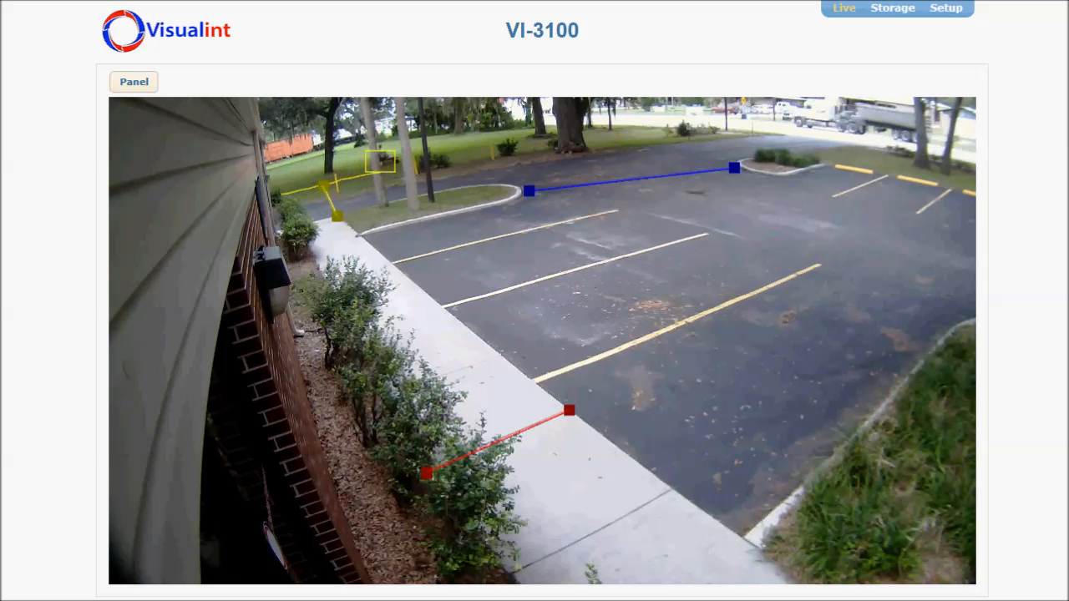
pyautogui.moveTo(946, 8)
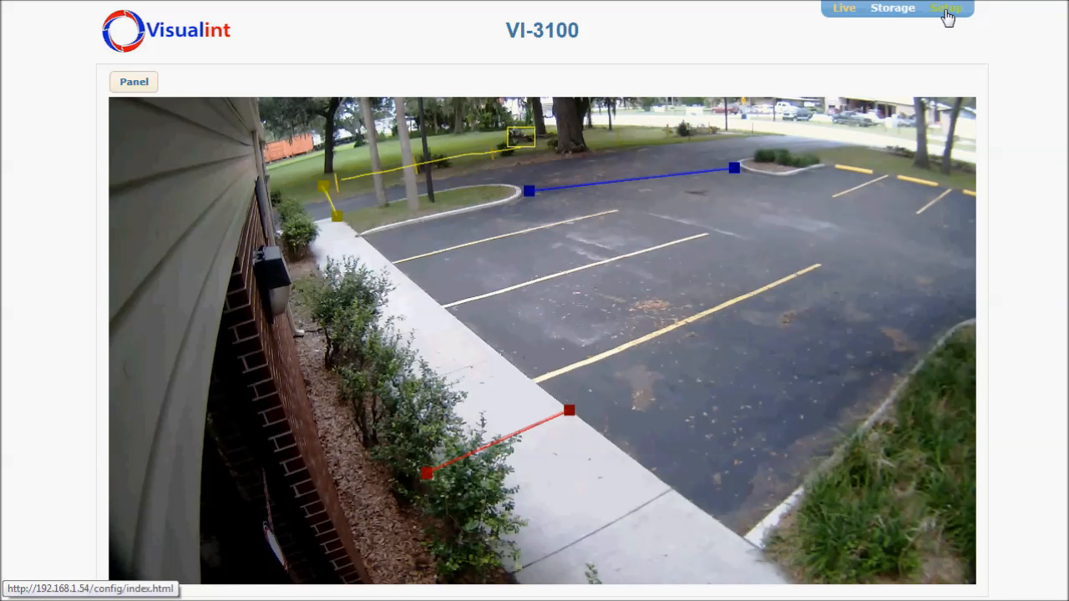
# Leave the live parking-lot view for Setup, landing on the Users page.
pyautogui.click(945, 8)
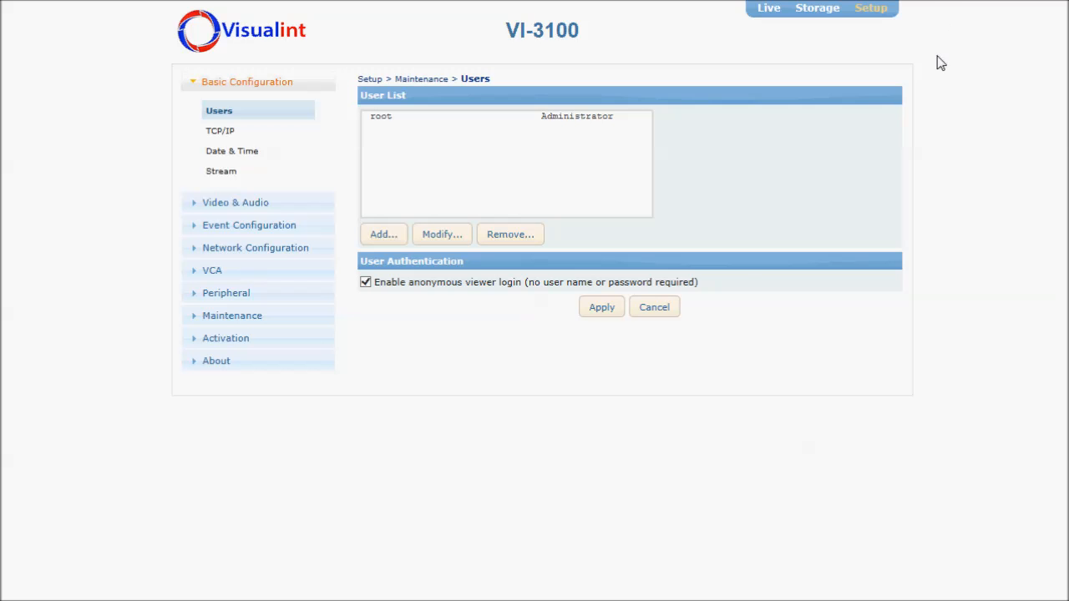
pyautogui.moveTo(217, 269)
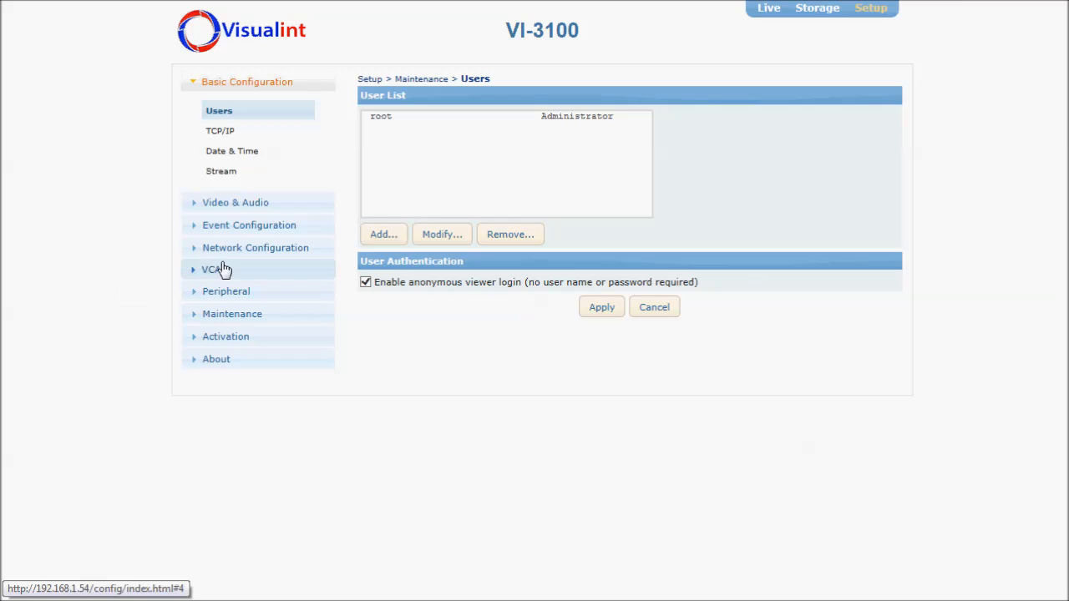
pyautogui.moveTo(229, 270)
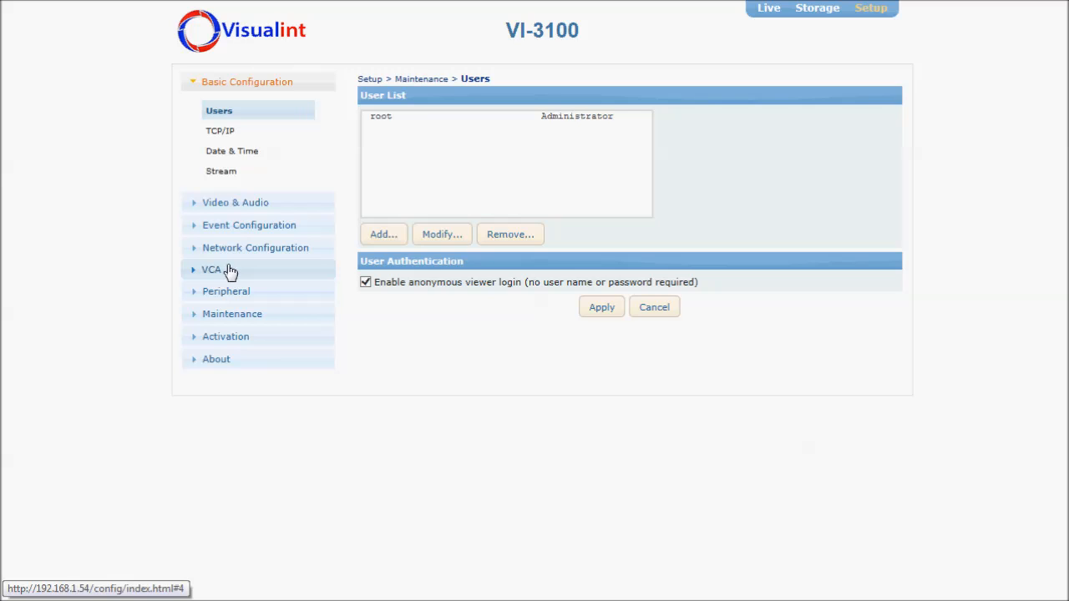
# Open VCA Enable/Disable, showing VCA and object tracking enabled in surveillance mode.
pyautogui.click(211, 269)
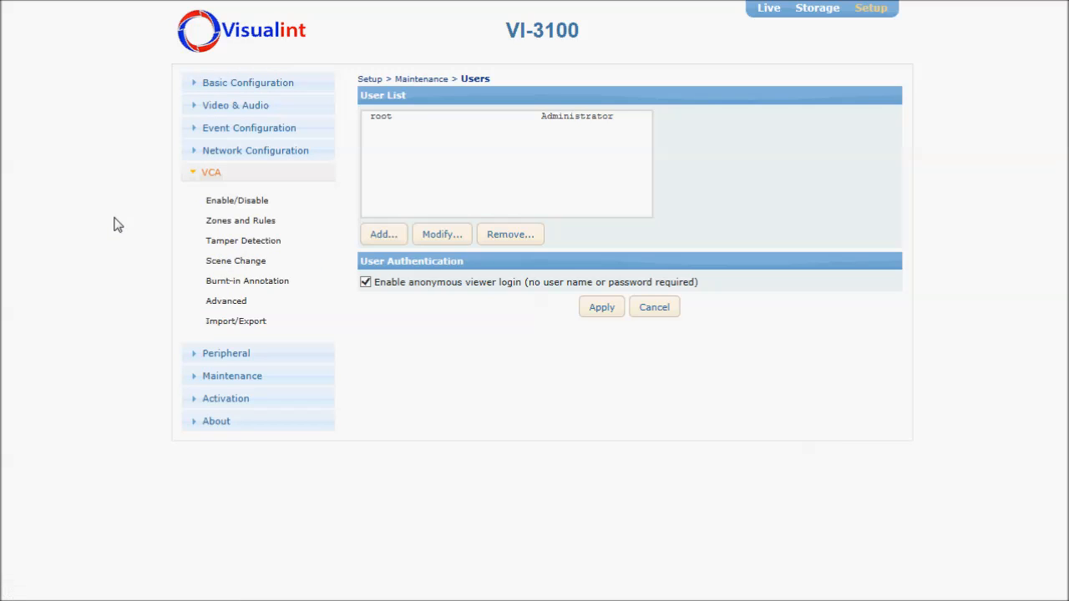
pyautogui.moveTo(241, 201)
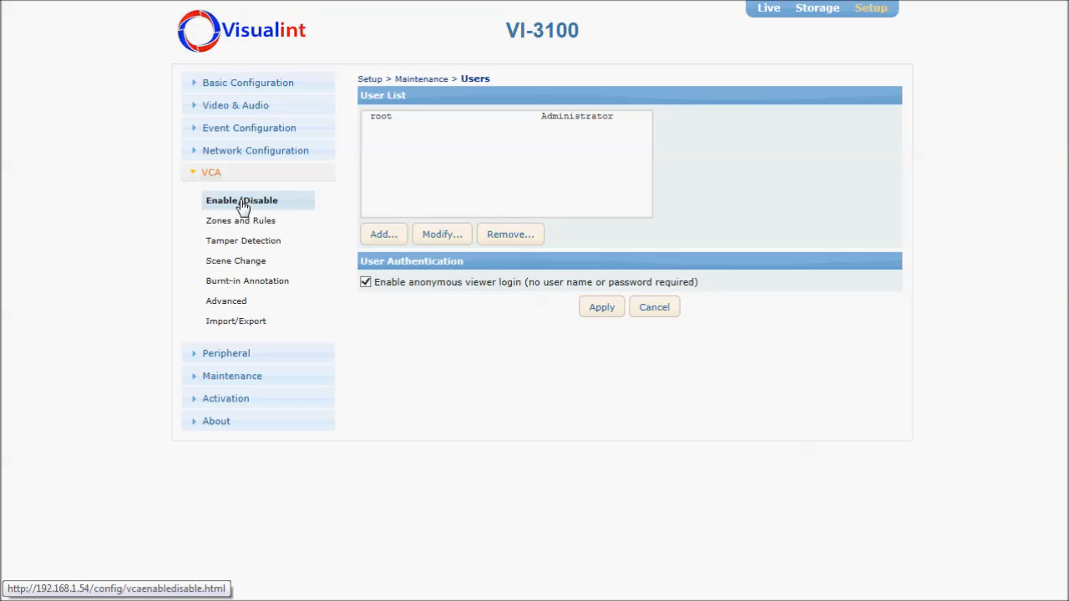
pyautogui.click(242, 200)
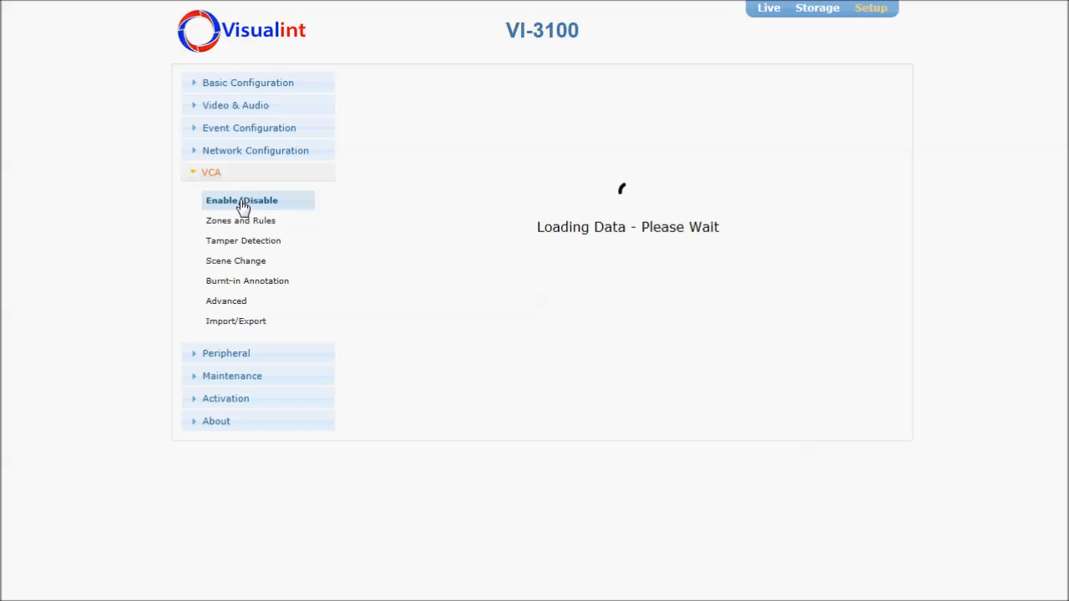
pyautogui.click(242, 201)
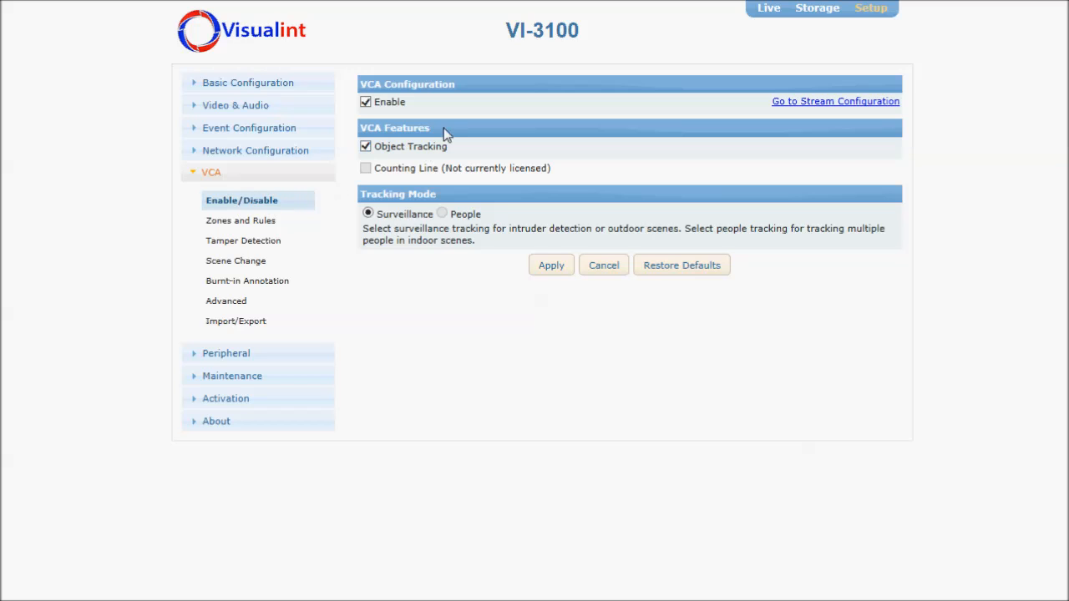
pyautogui.moveTo(349, 162)
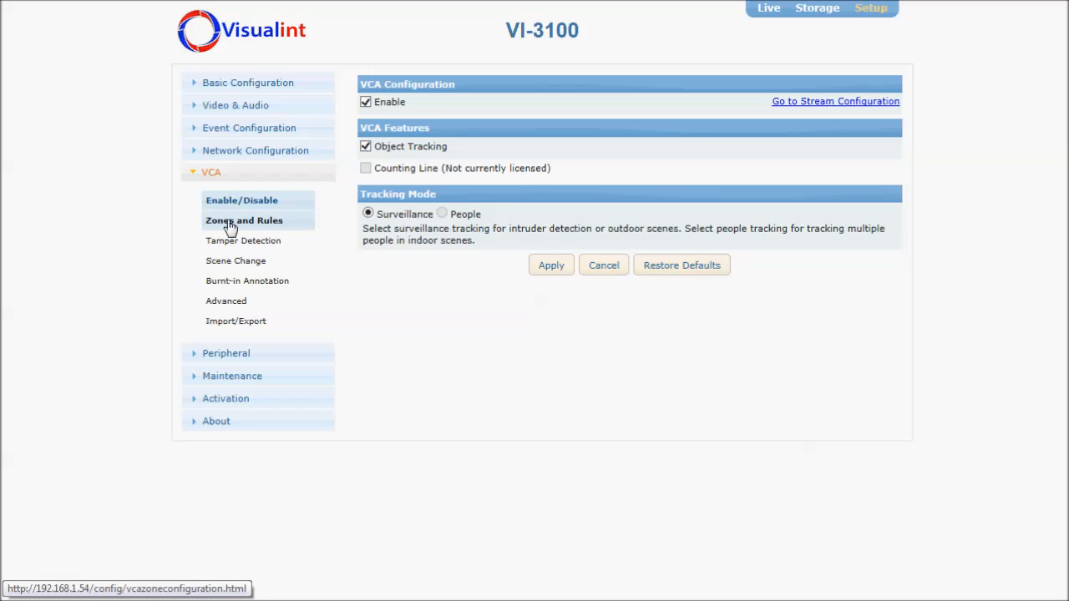
# Open Zones and Rules, inspect the red Sidewalk zone, and expand Event Configuration.
pyautogui.click(244, 220)
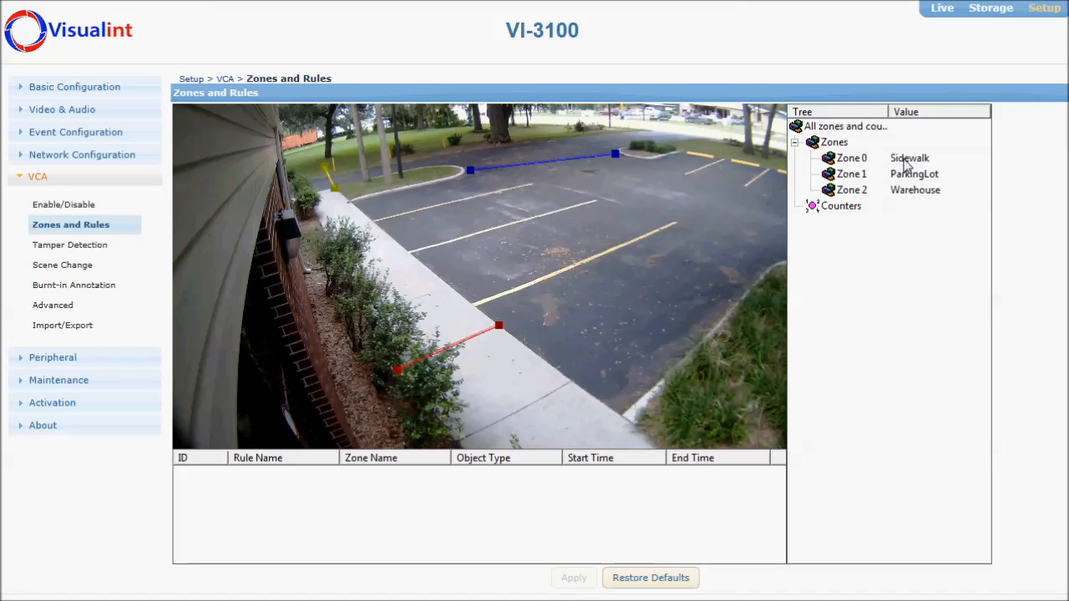
pyautogui.moveTo(877, 234)
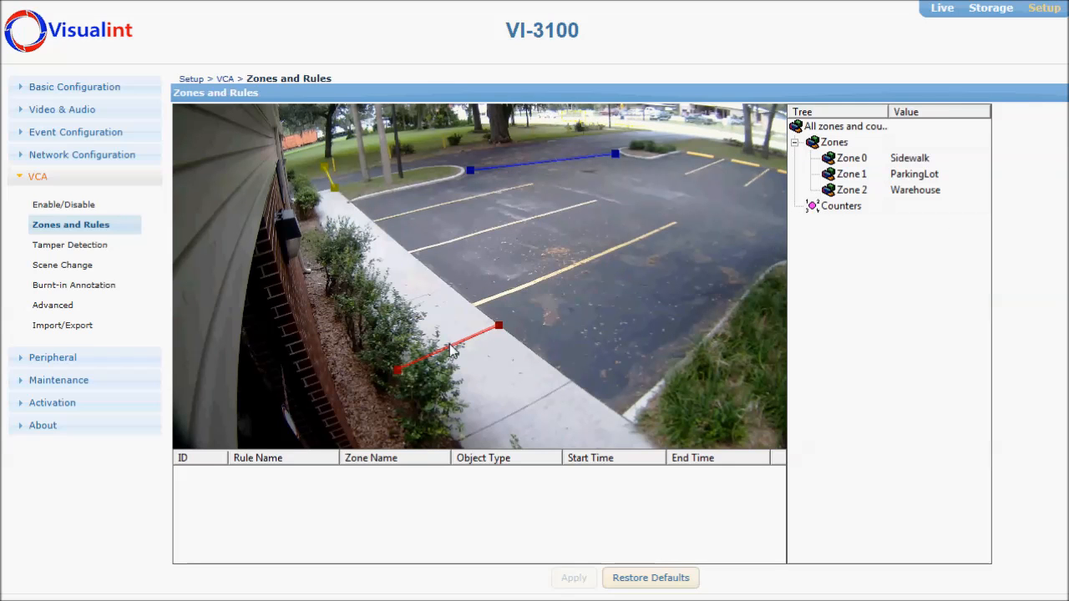
pyautogui.click(850, 158)
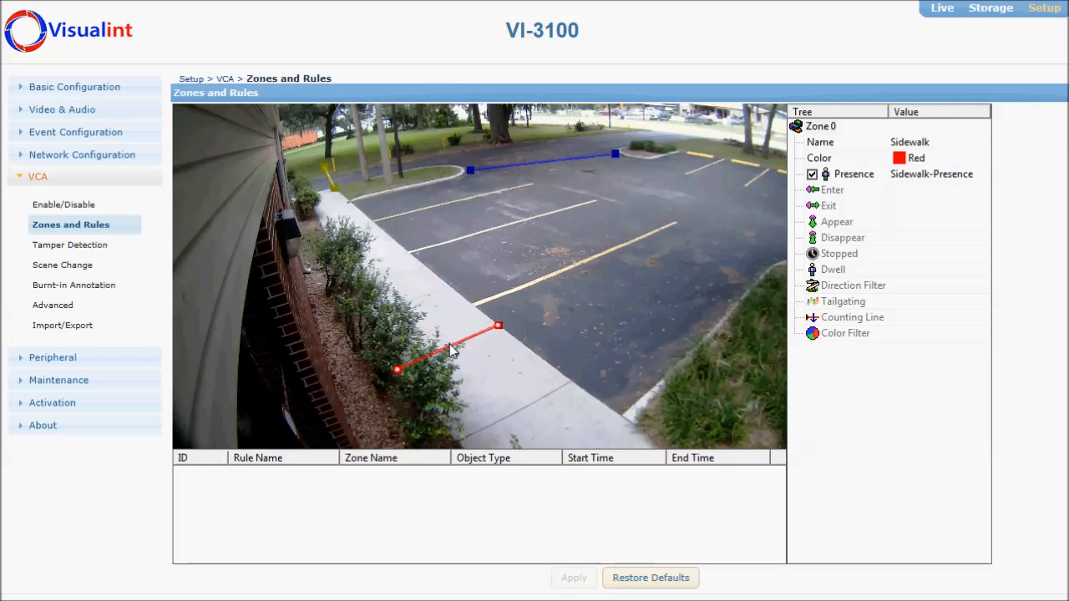
pyautogui.moveTo(568, 197)
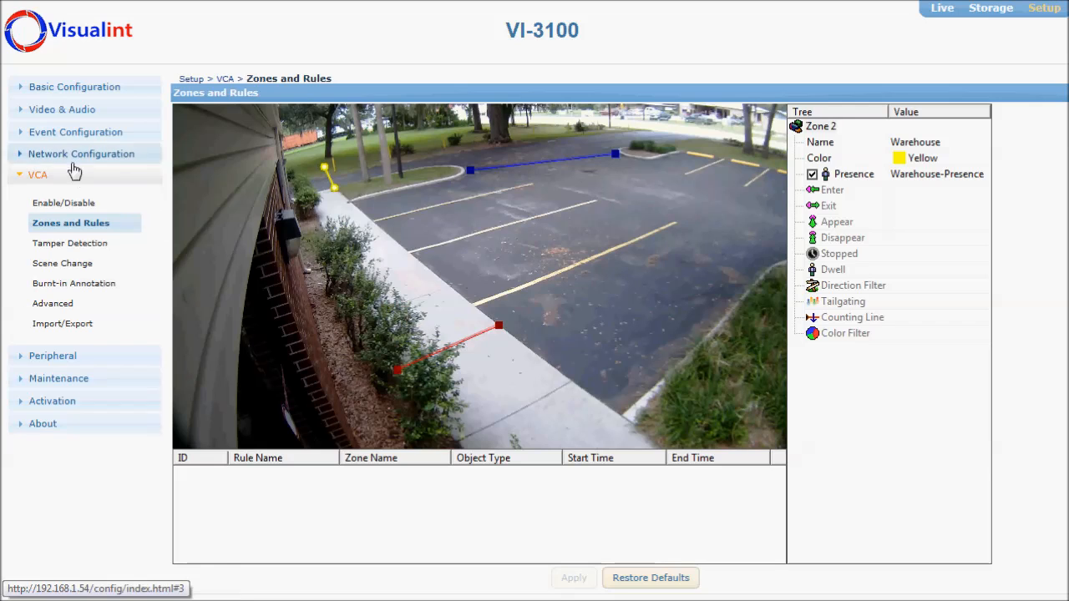
pyautogui.click(75, 131)
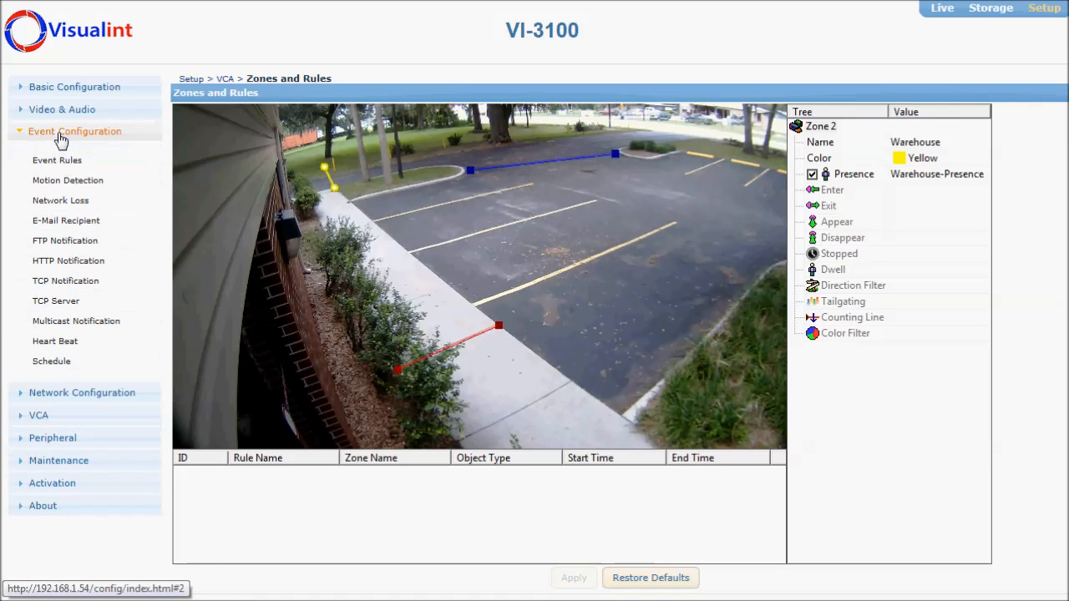
# Open the HTTP Notification list and select the Parking Lot entry.
pyautogui.click(68, 259)
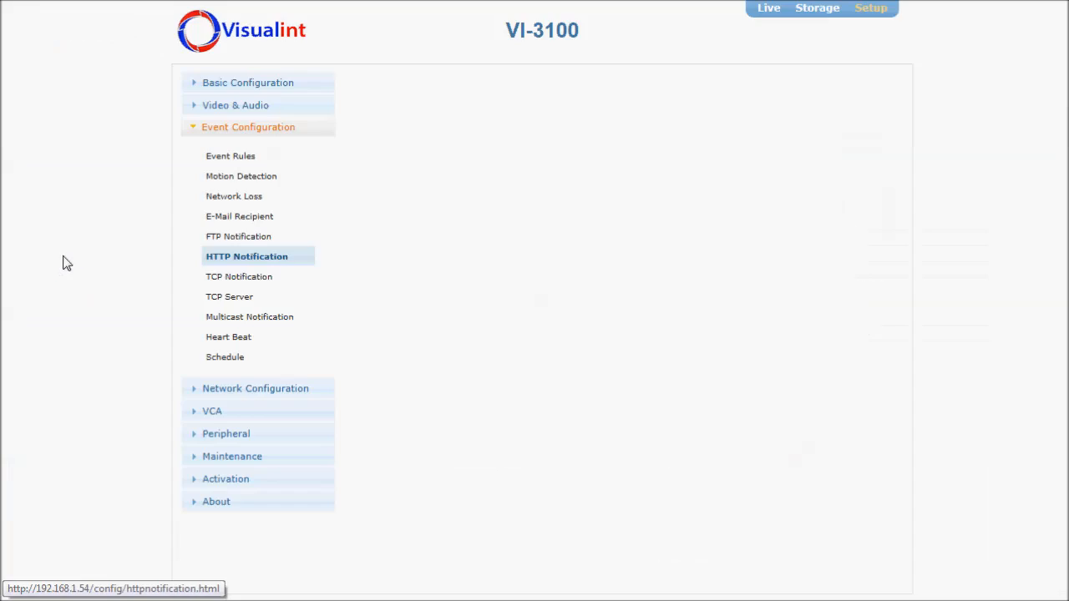
pyautogui.click(246, 256)
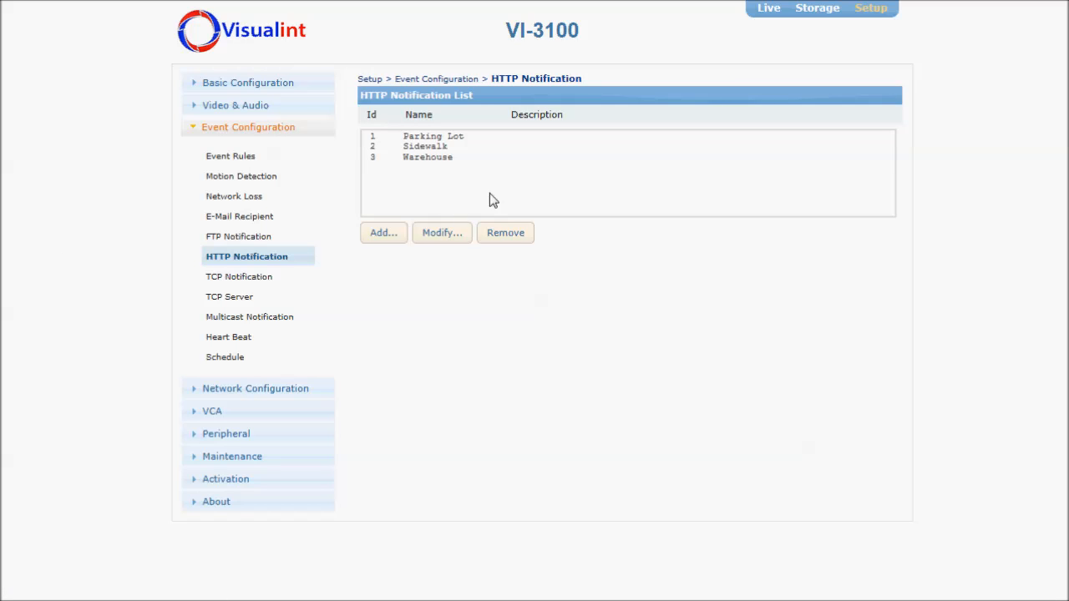
pyautogui.moveTo(505, 186)
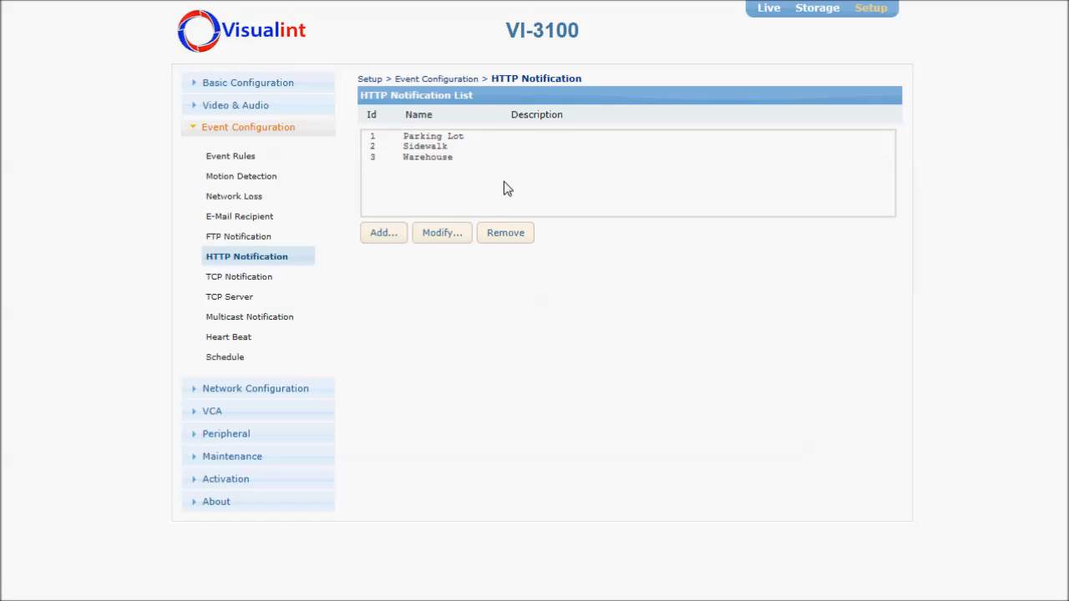
pyautogui.click(433, 135)
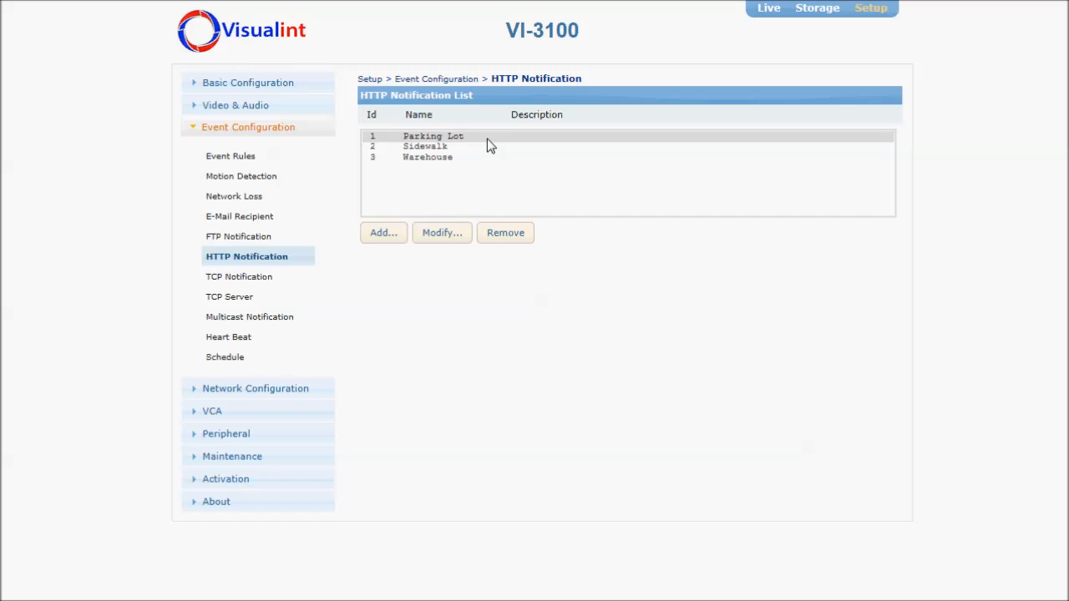
# Review the Parking Lot notification's Zone=Parking_Lot message, then view the Sidewalk notification.
pyautogui.click(441, 233)
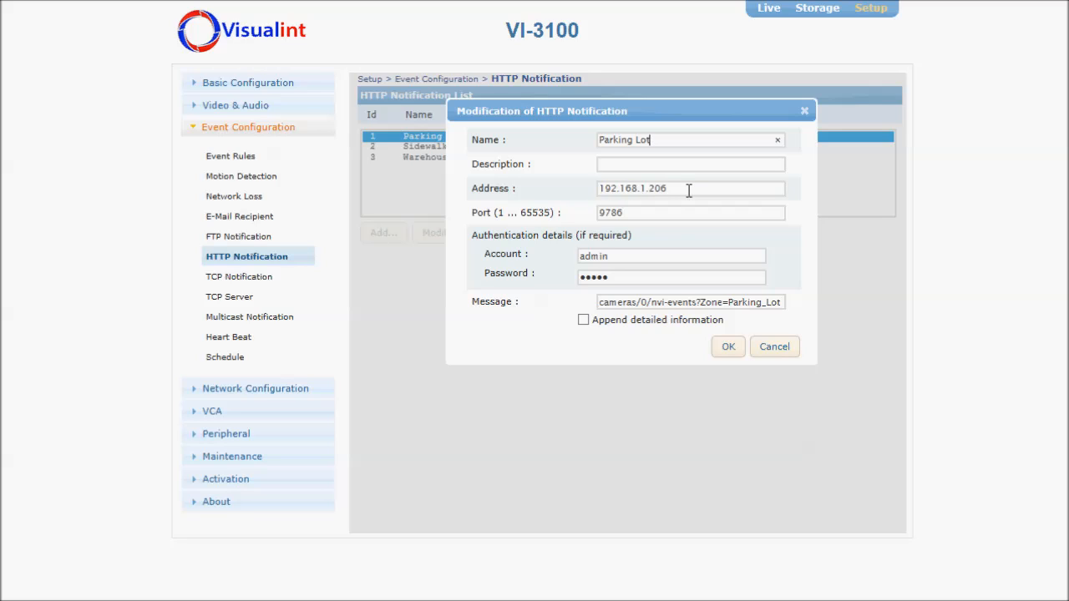
pyautogui.moveTo(587, 219)
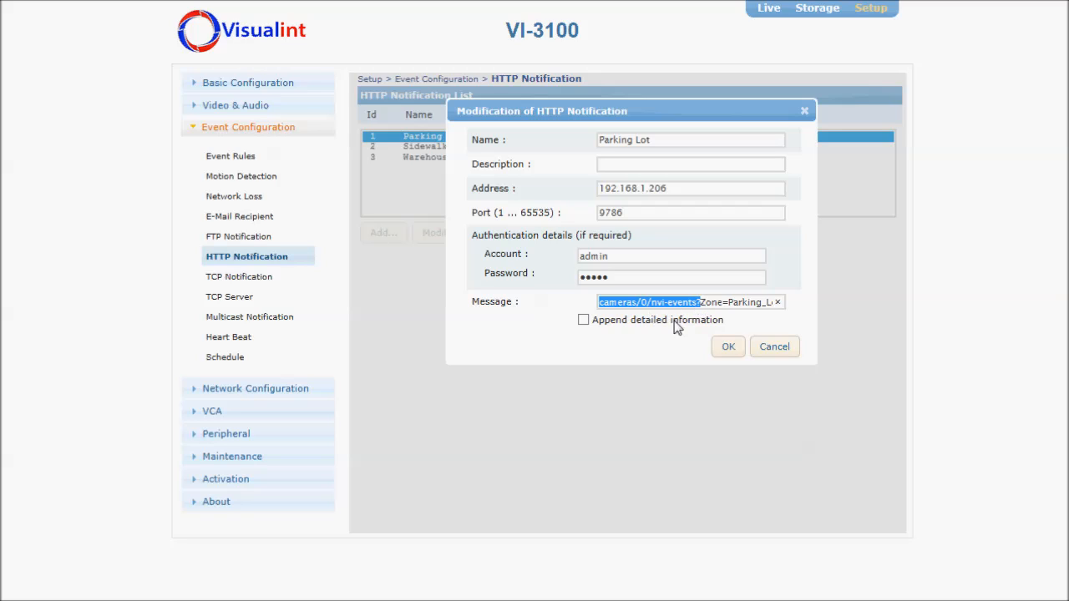
pyautogui.click(687, 301)
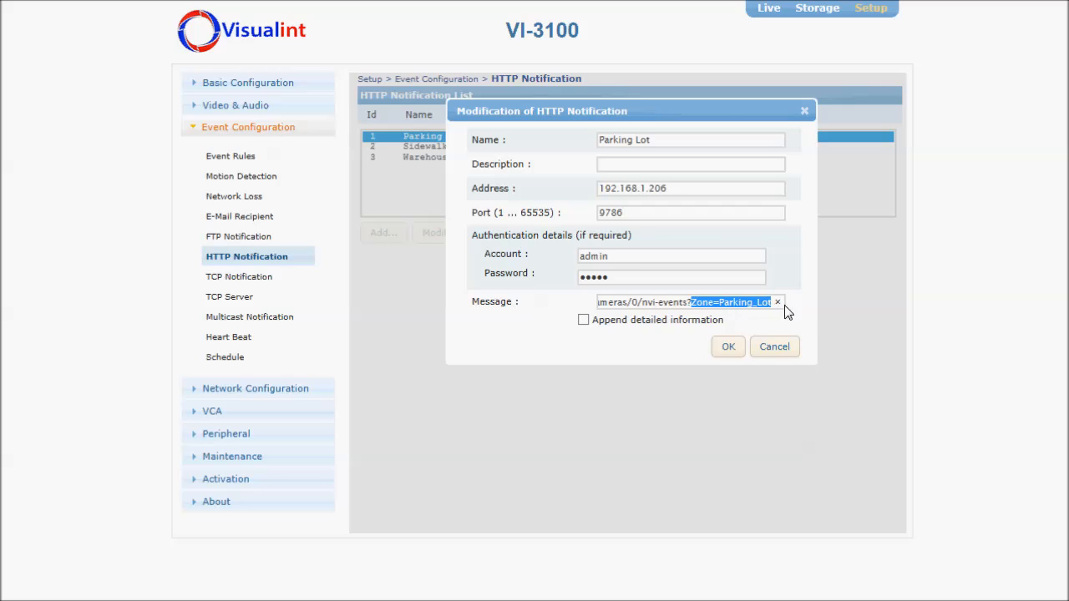
pyautogui.moveTo(770, 338)
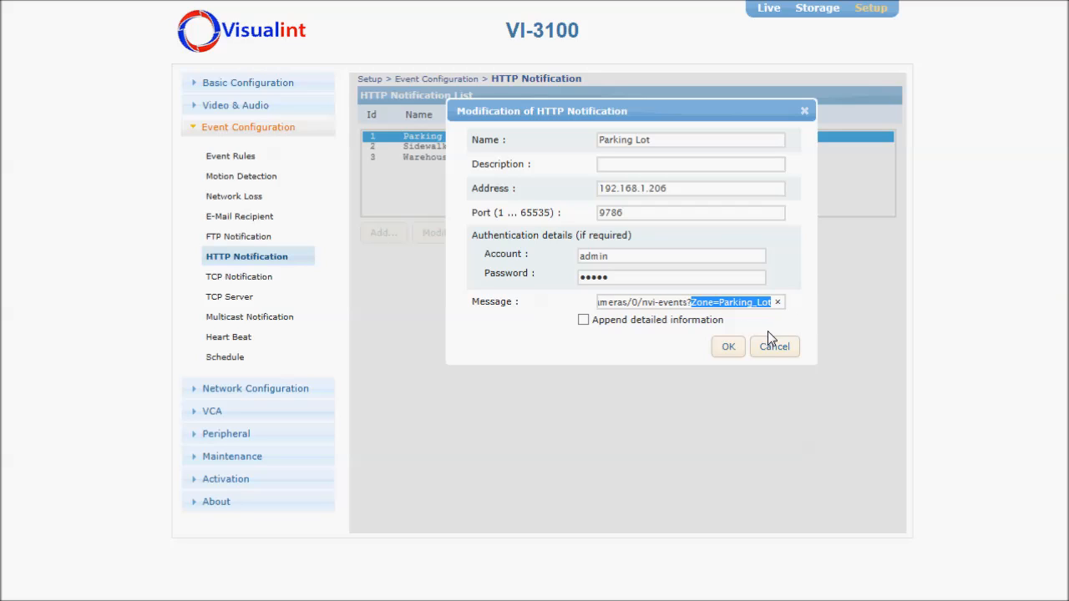
pyautogui.moveTo(769, 334)
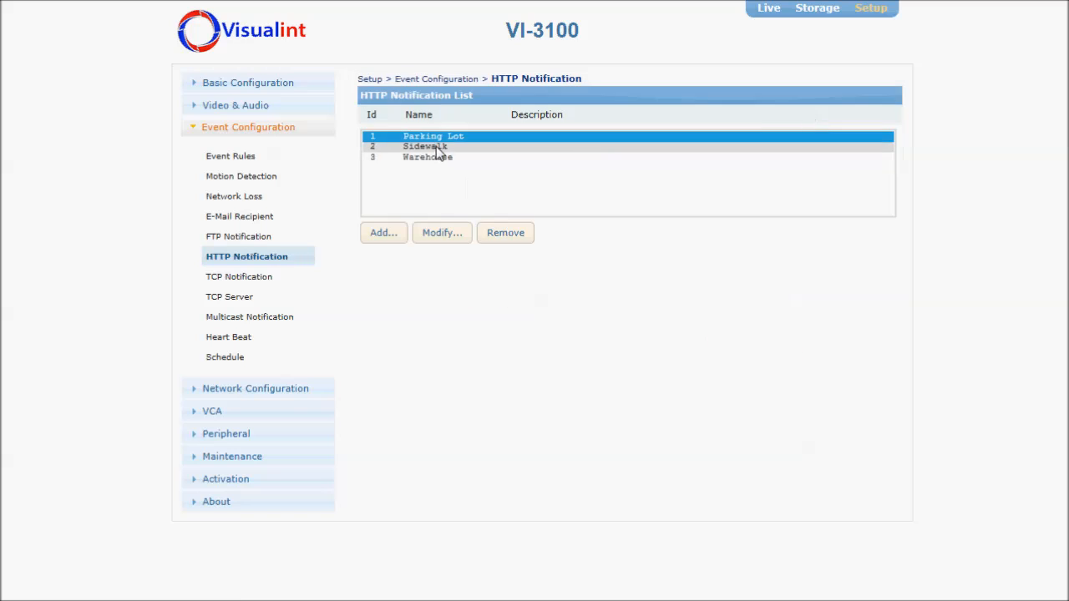
pyautogui.click(426, 146)
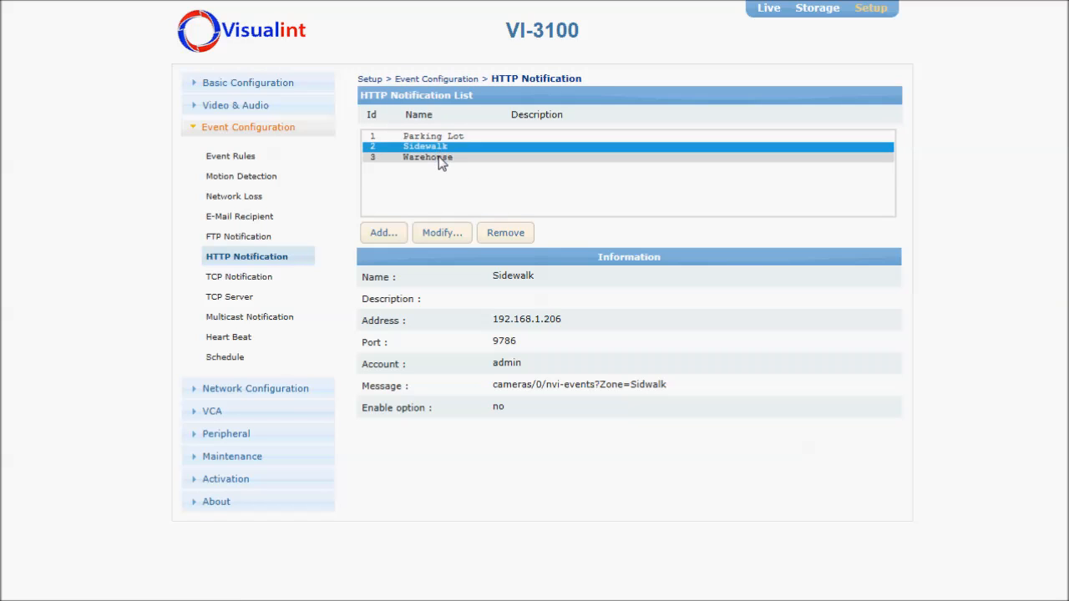
# Display the Warehouse notification's Information panel with message Zone=Warehouse.
pyautogui.click(426, 157)
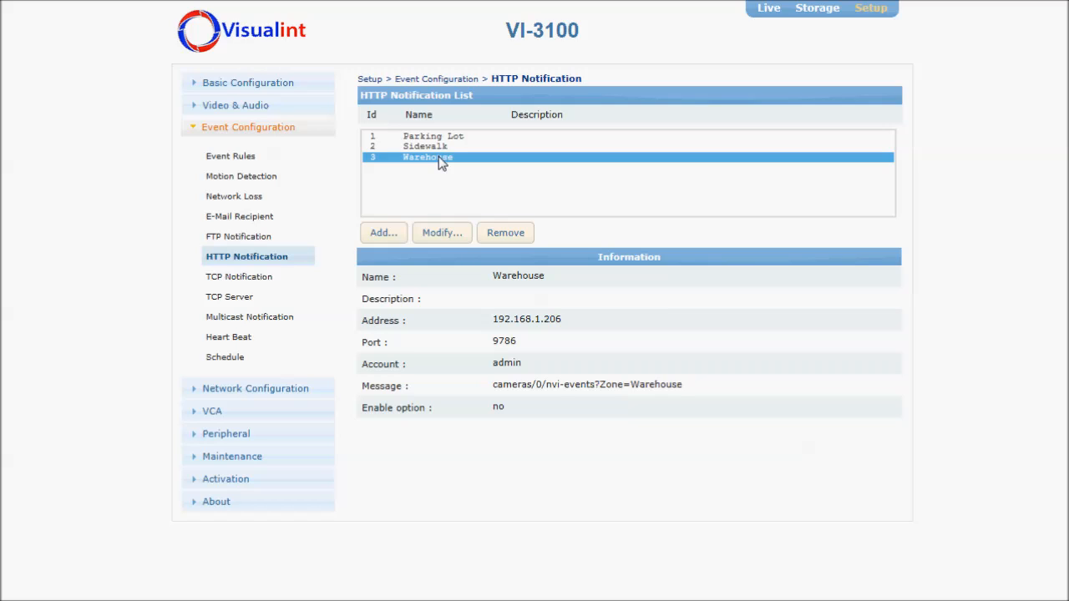
pyautogui.moveTo(233, 156)
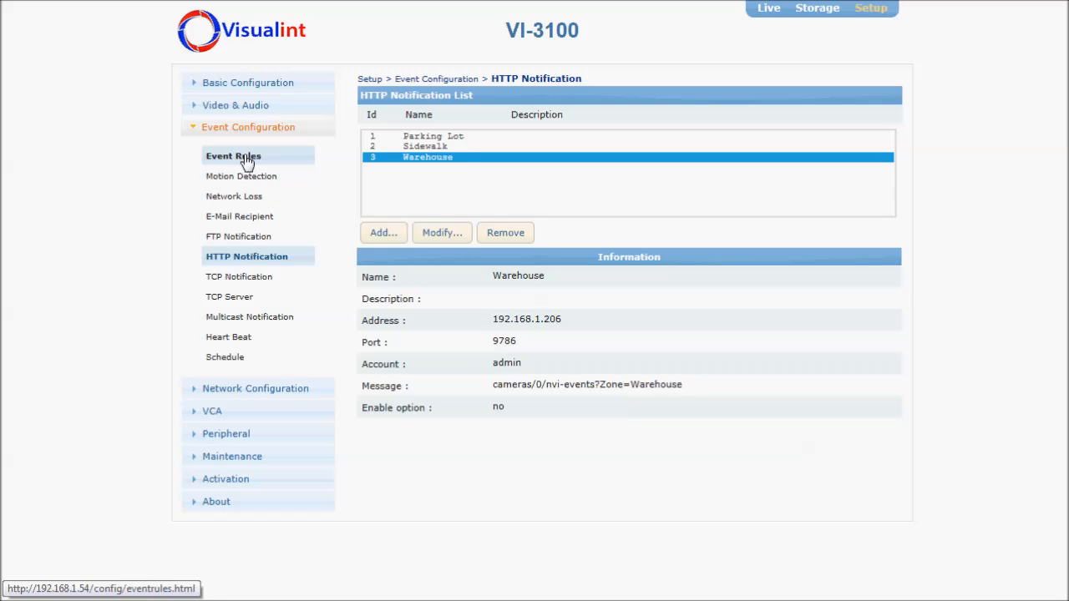
# Open Event Rules and select the Parking Lot rule, showing its VCA source and HTTP action.
pyautogui.click(233, 156)
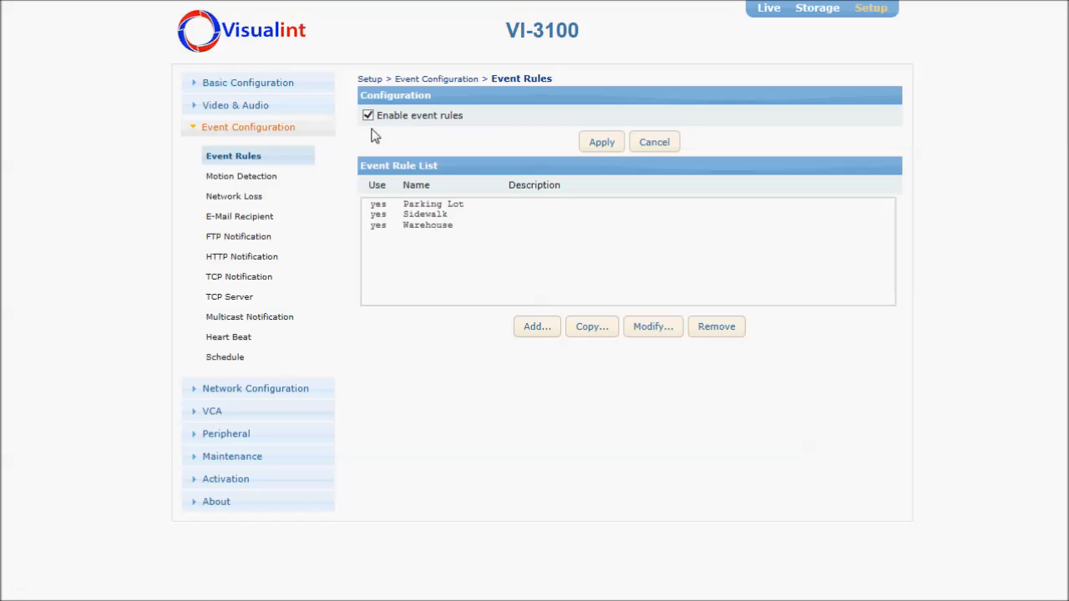
pyautogui.click(427, 225)
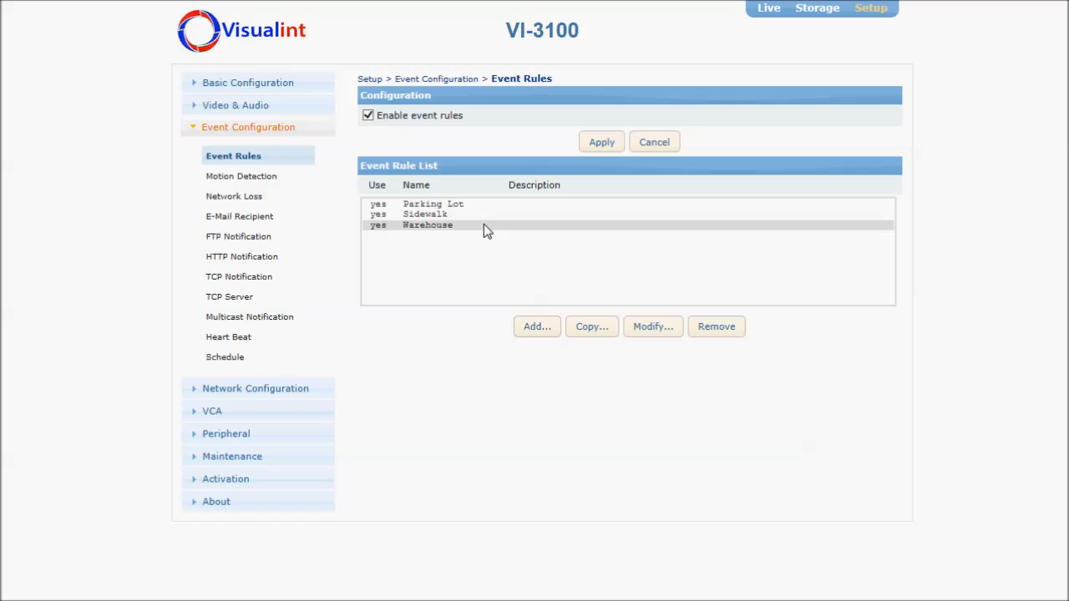
pyautogui.click(432, 204)
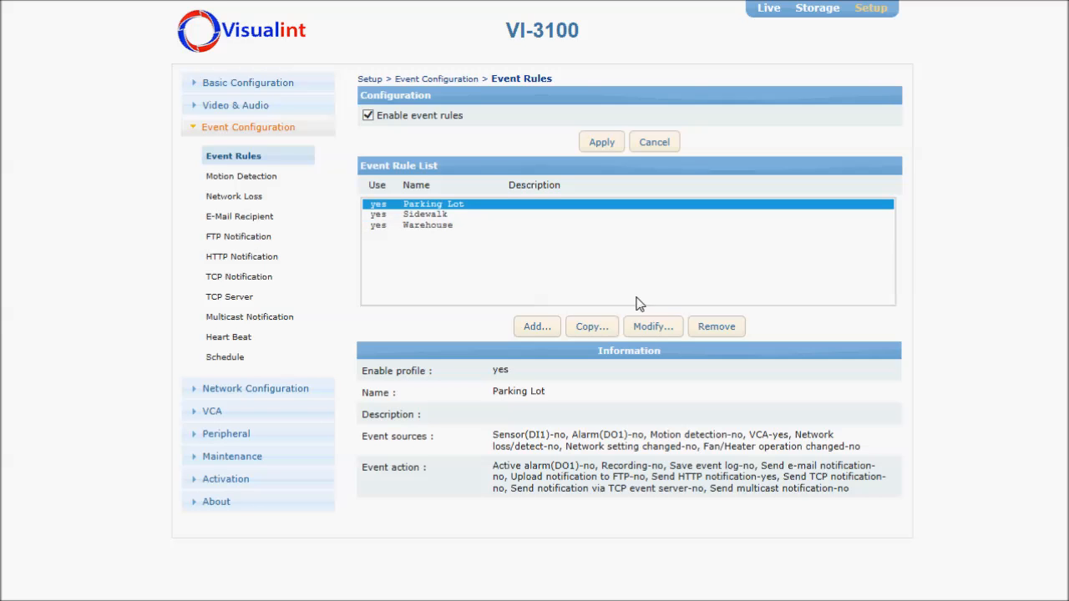
# Open the Parking Lot rule's editor and scroll to the checked ParkingLot-Presence VCA source.
pyautogui.click(652, 326)
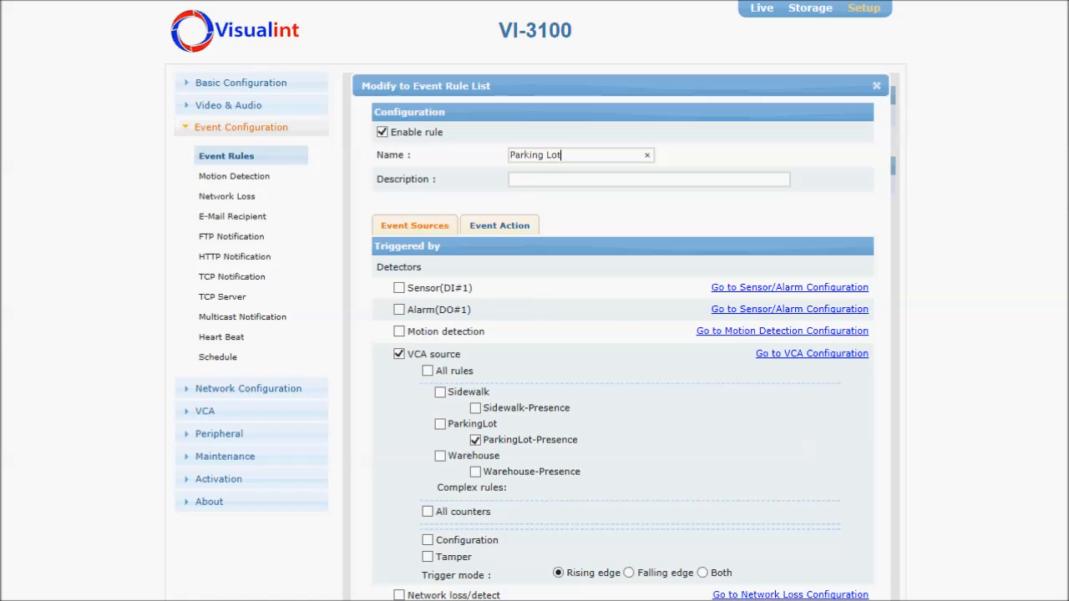
pyautogui.scroll(-3)
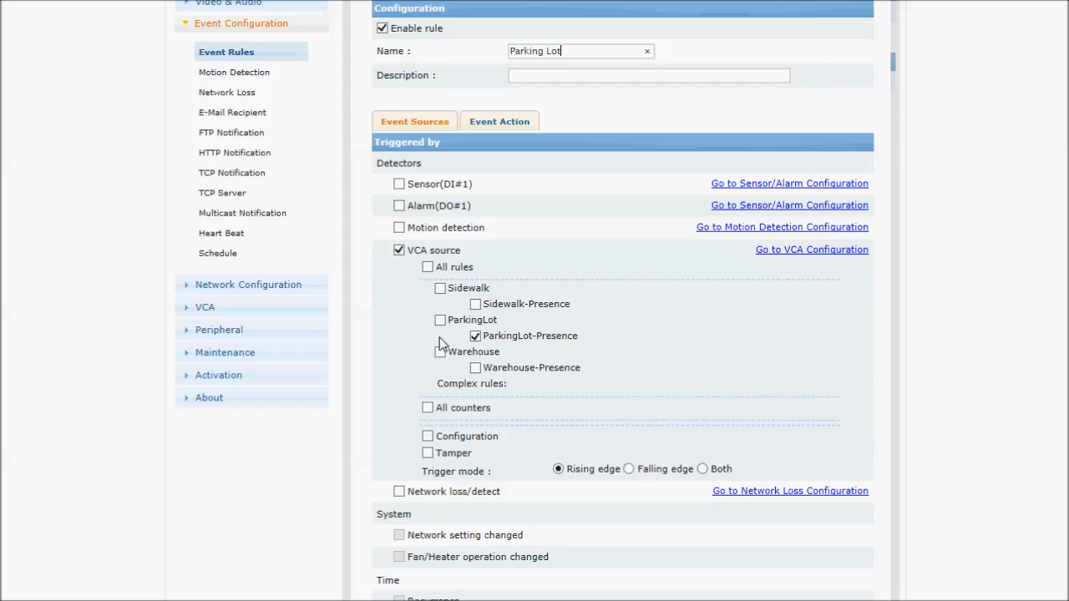
pyautogui.moveTo(497, 351)
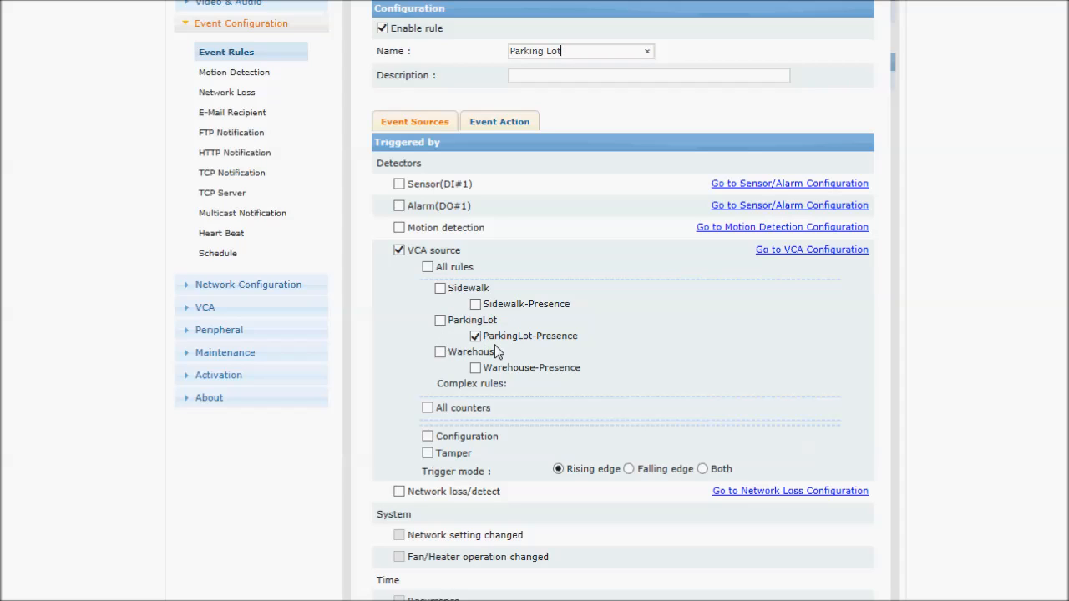
pyautogui.moveTo(614, 483)
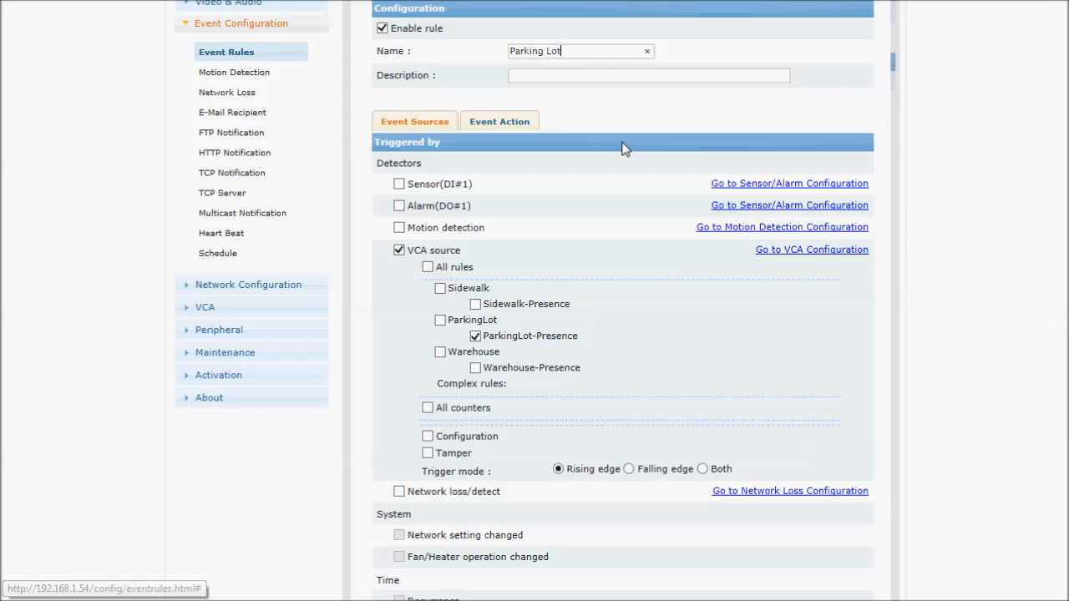
# View the Event Action tab, where Send HTTP notification to 1. Parking Lot is ticked.
pyautogui.click(499, 121)
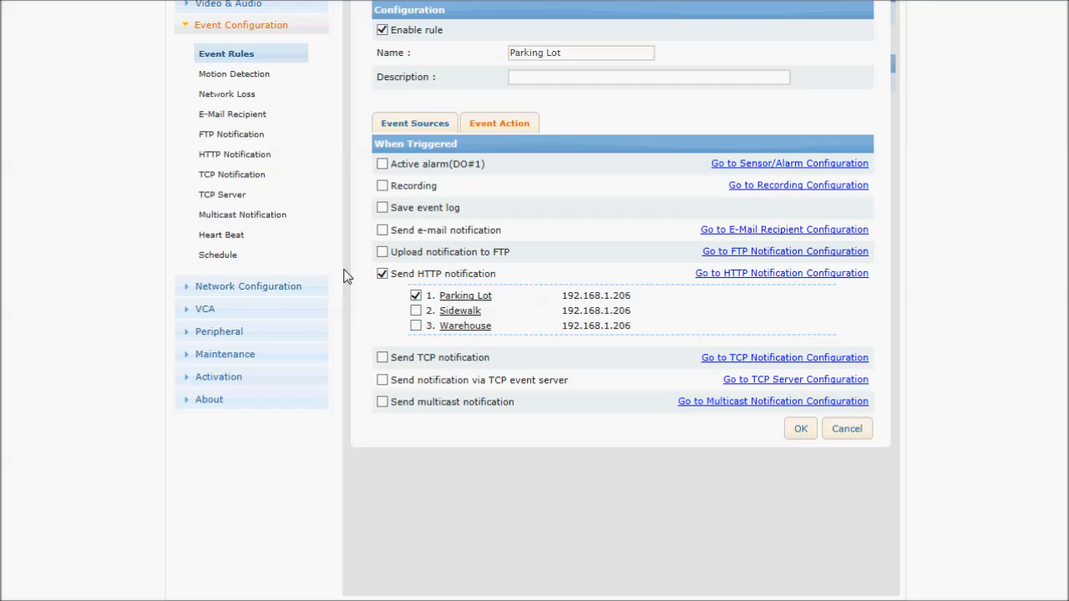
pyautogui.moveTo(450, 290)
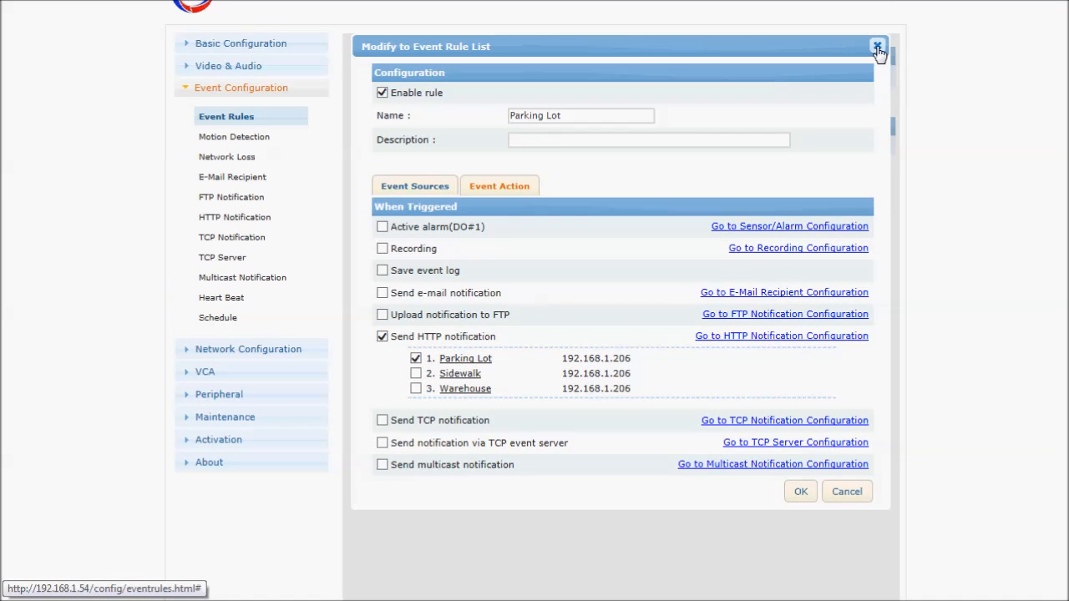
# Close the Parking Lot rule without saving, then view the Sidewalk and Warehouse rules.
pyautogui.click(878, 46)
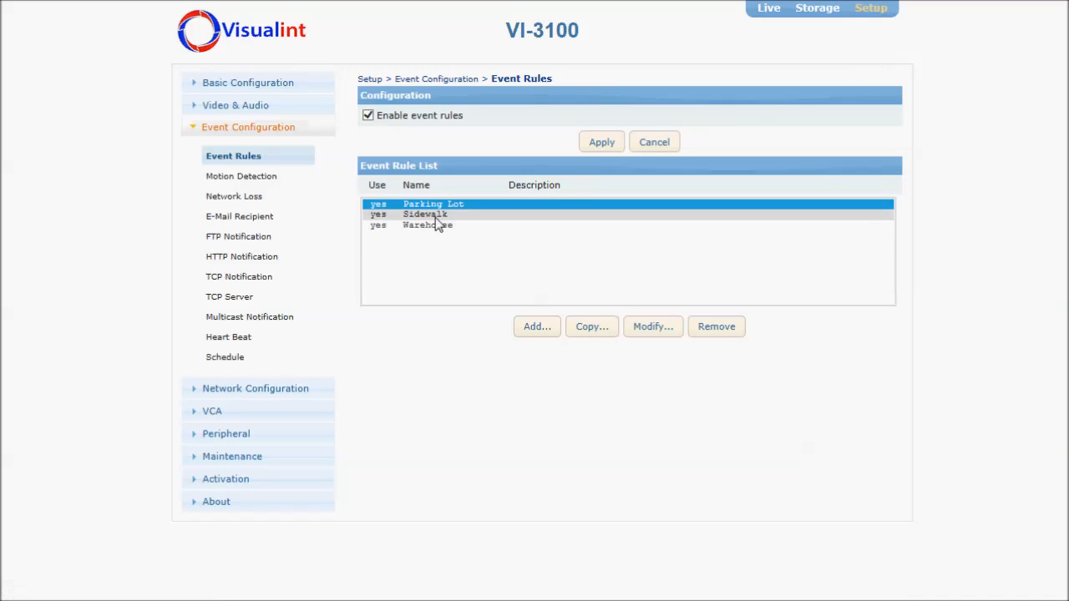
pyautogui.click(425, 214)
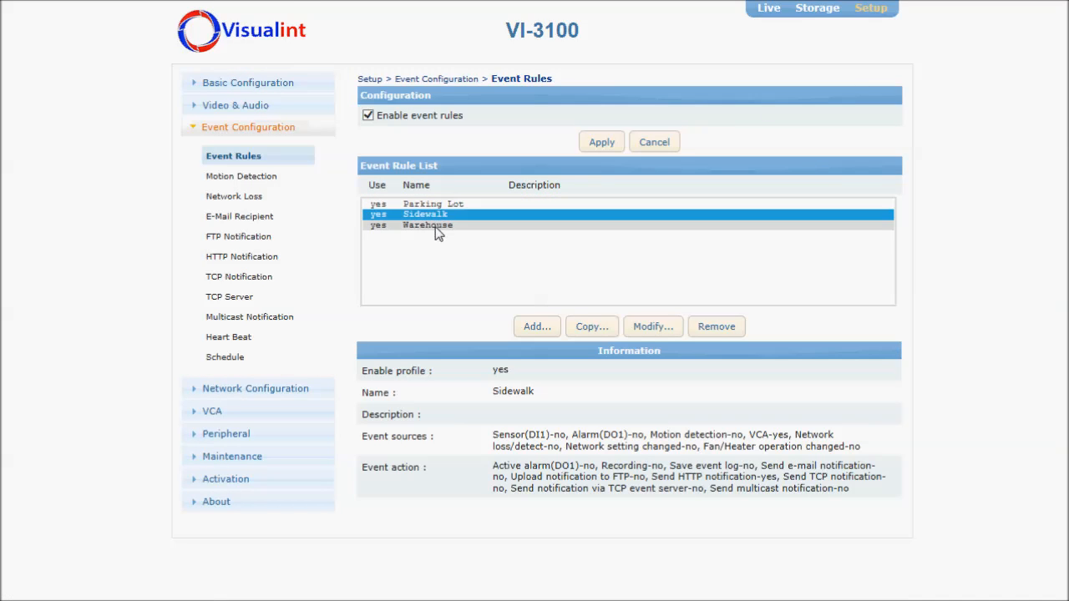
pyautogui.click(427, 226)
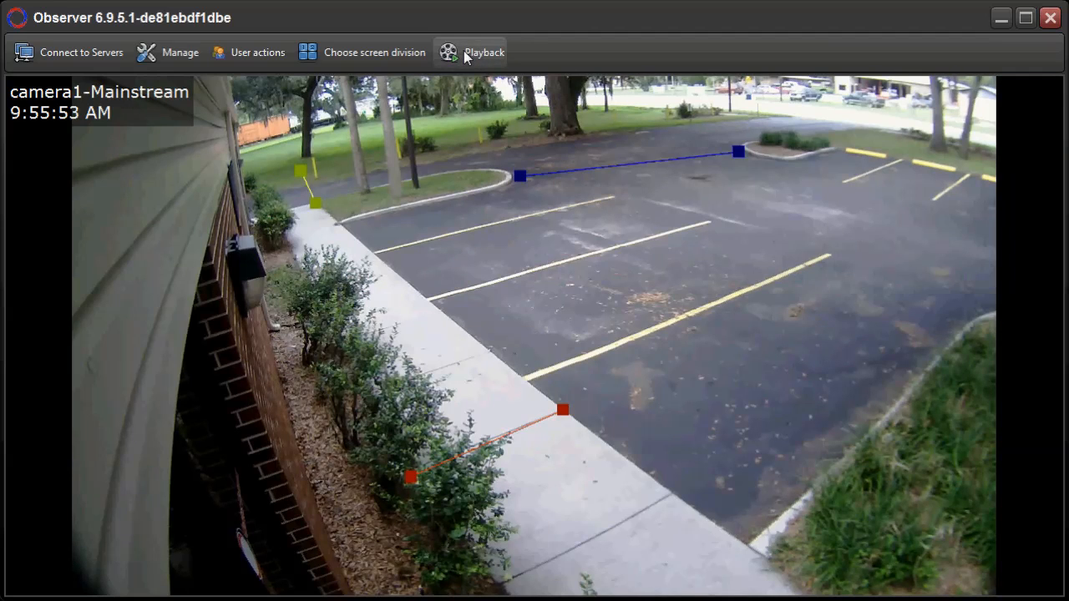
# Open camera1's recorded playback for September 19, 2014.
pyautogui.click(473, 51)
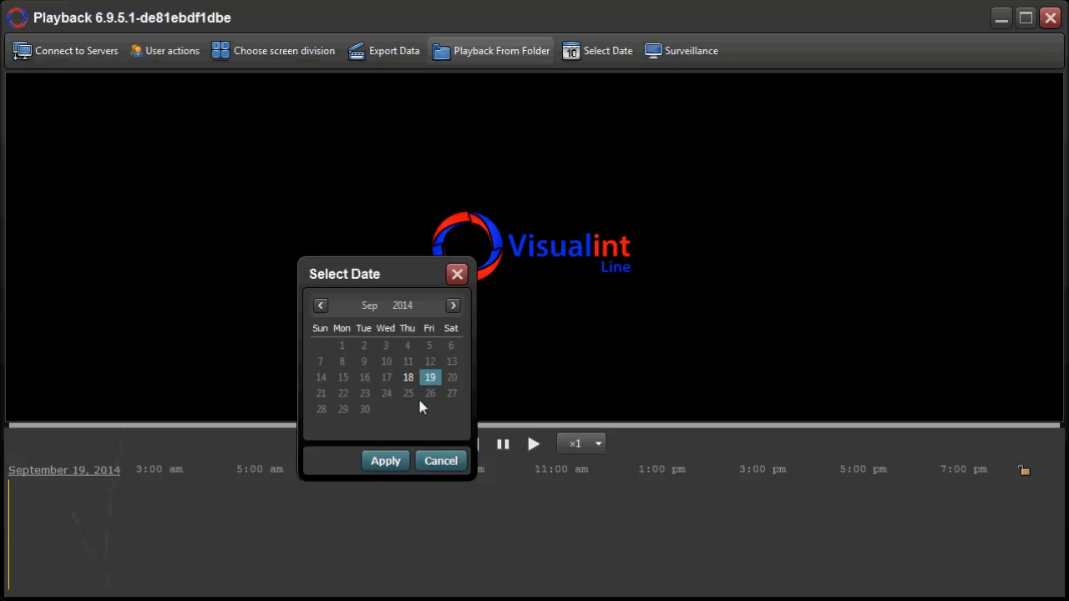
pyautogui.click(385, 460)
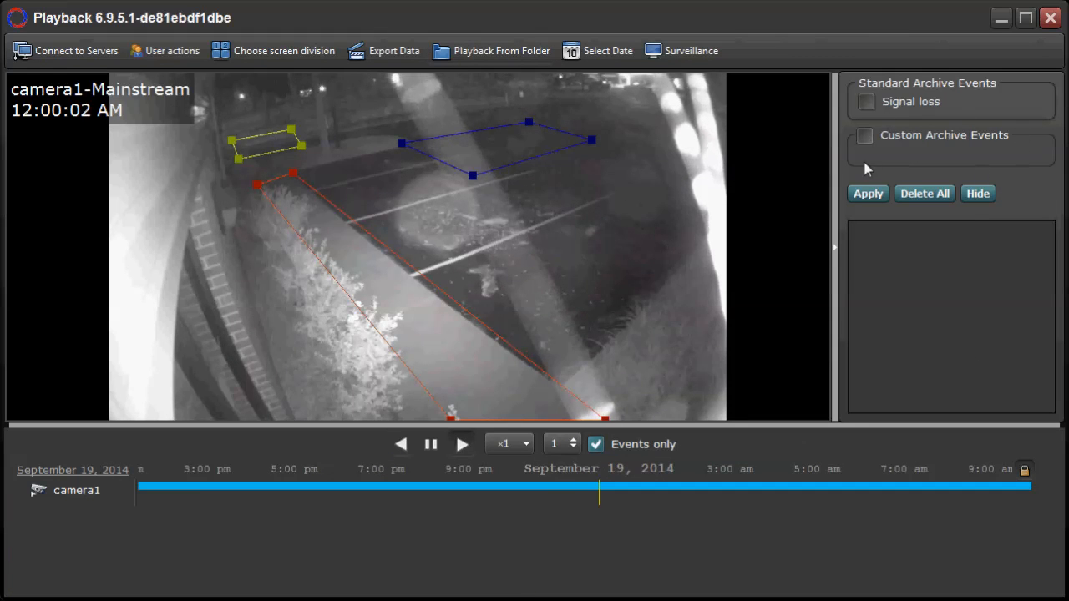
# Enable Custom Archive Events and play from the Warehouse HTTP Event at 9:40:38 AM.
pyautogui.click(864, 136)
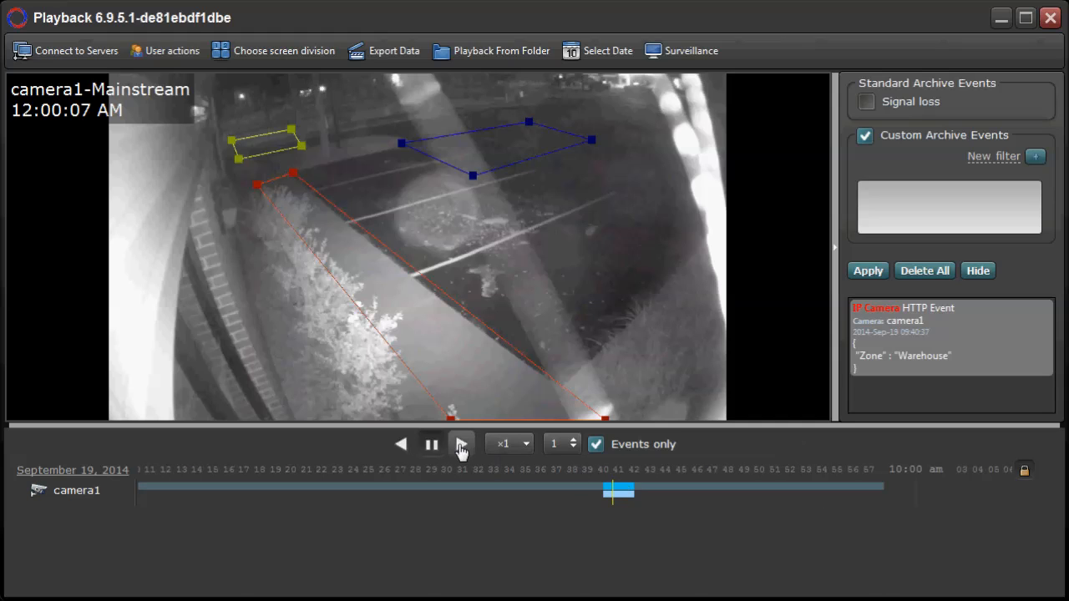
pyautogui.click(461, 444)
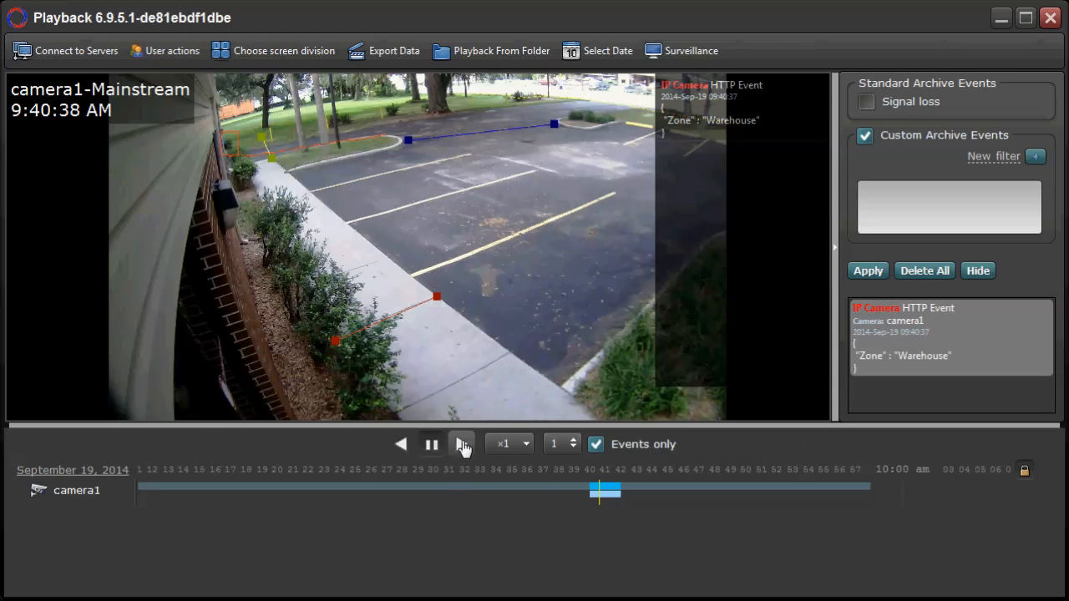
pyautogui.moveTo(462, 443)
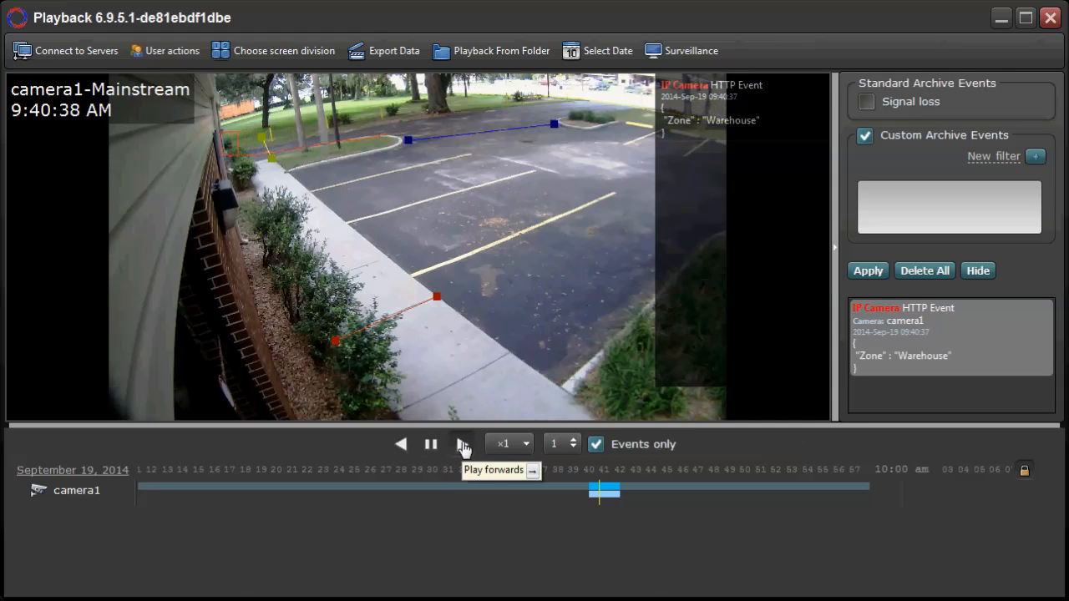